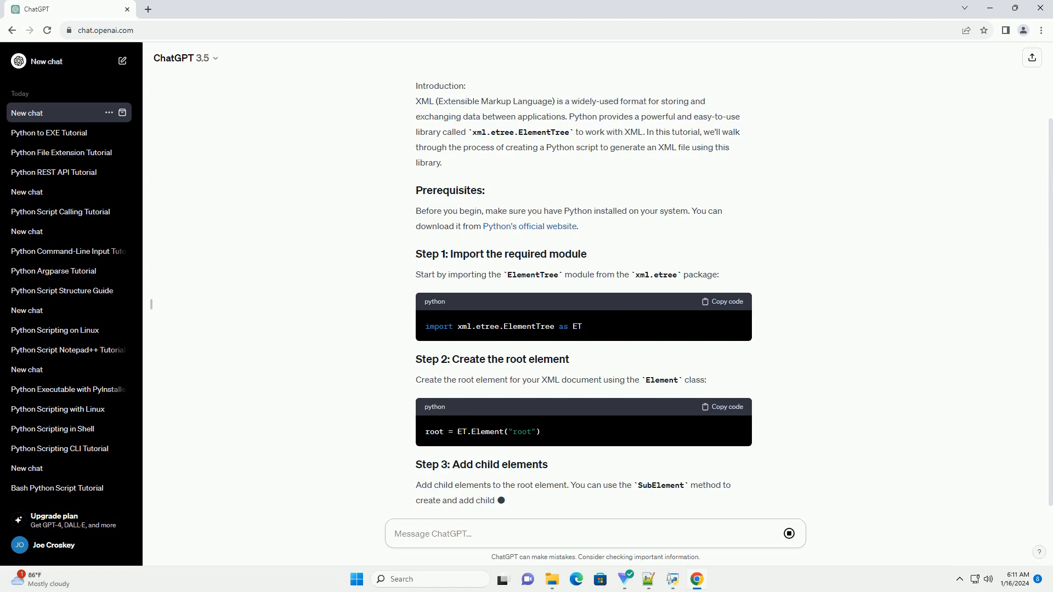
pyautogui.scroll(-3)
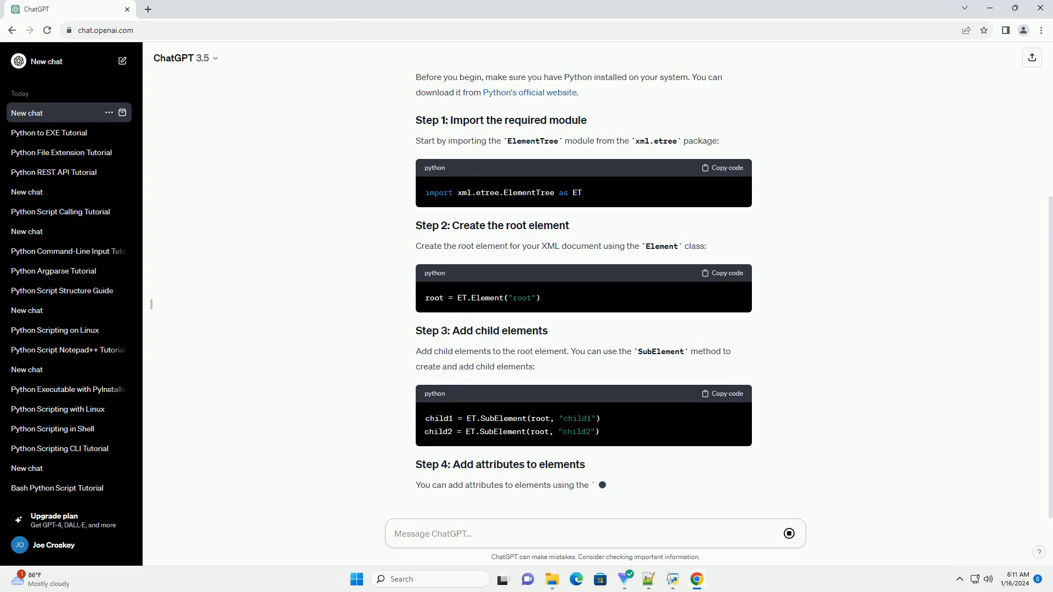
pyautogui.scroll(-3)
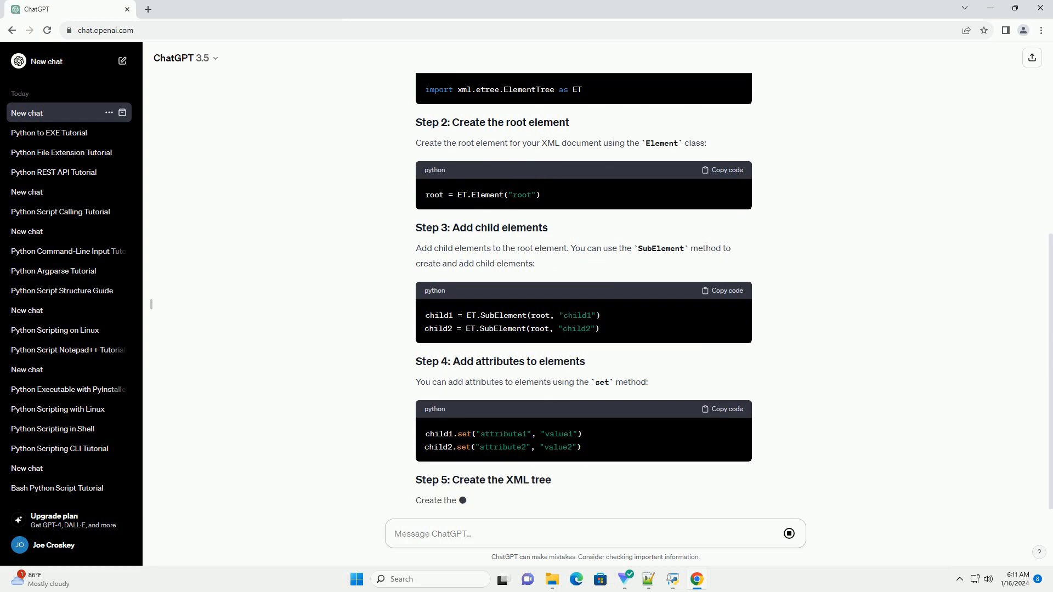
pyautogui.scroll(-3)
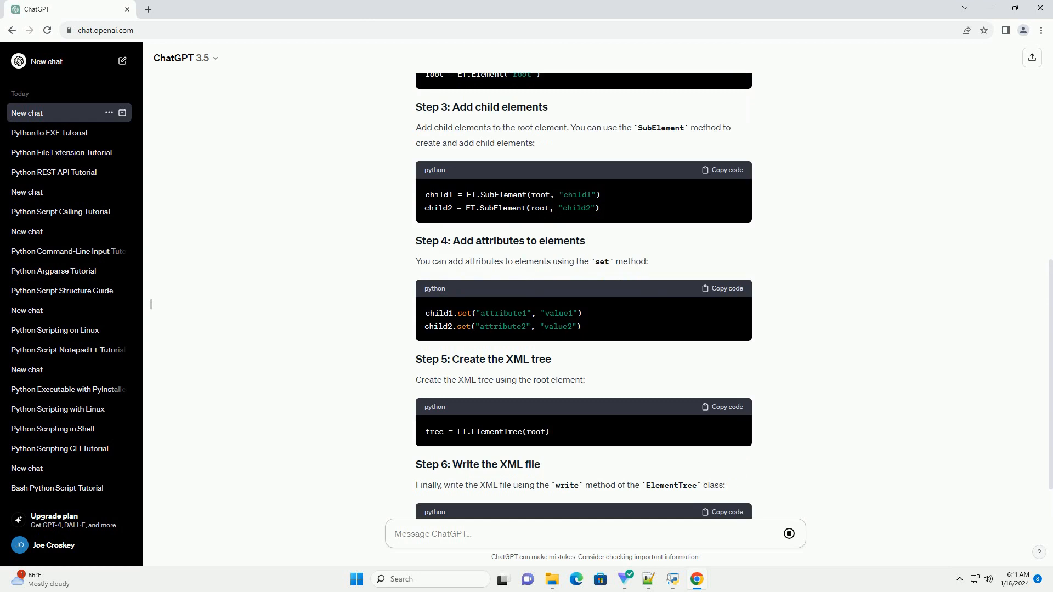
pyautogui.scroll(-3)
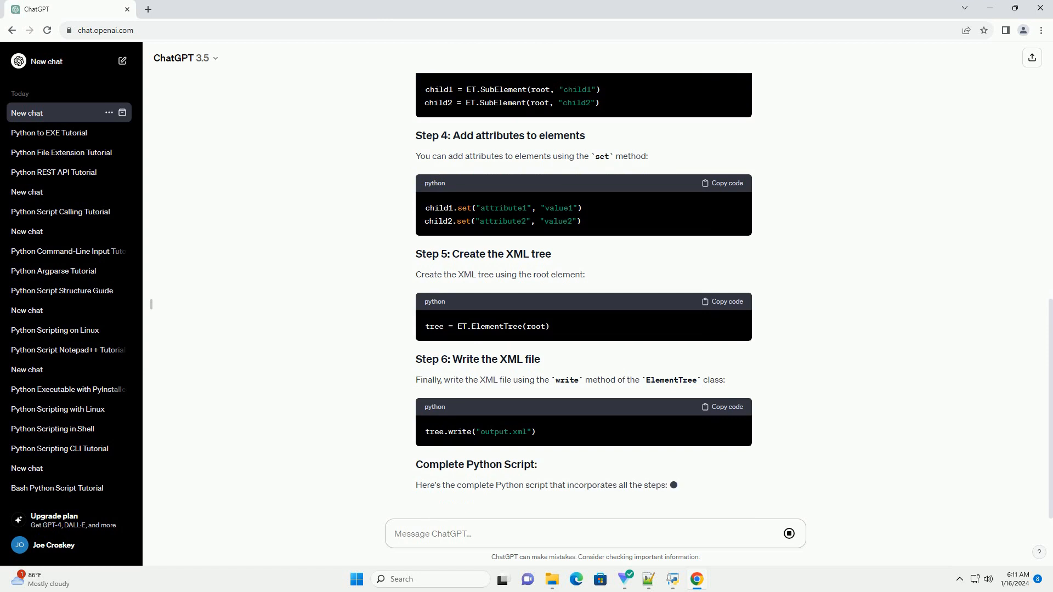
pyautogui.scroll(-3)
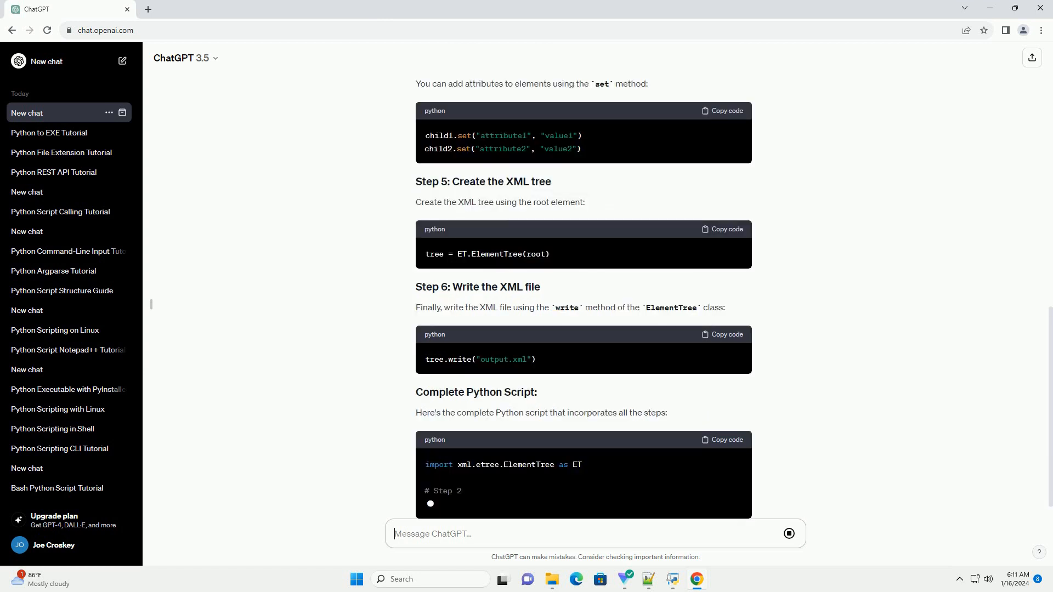
pyautogui.scroll(-3)
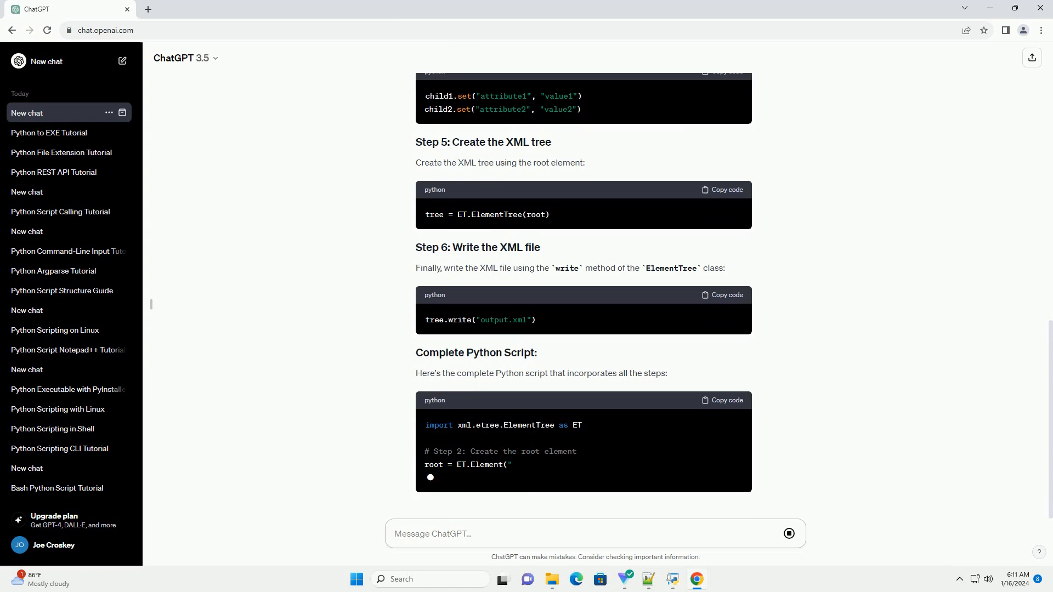
pyautogui.scroll(-3)
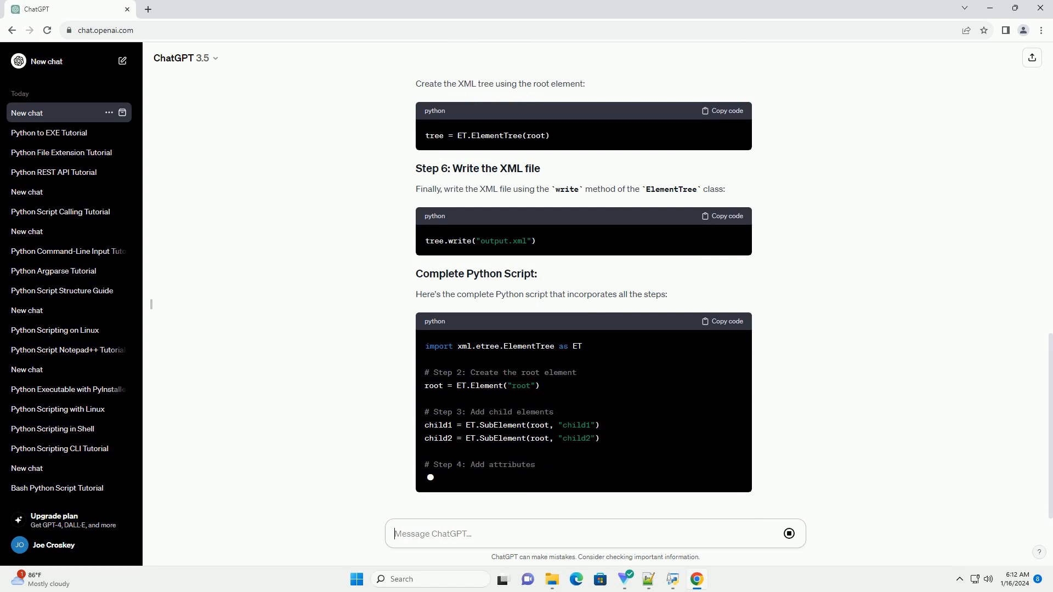
pyautogui.scroll(-3)
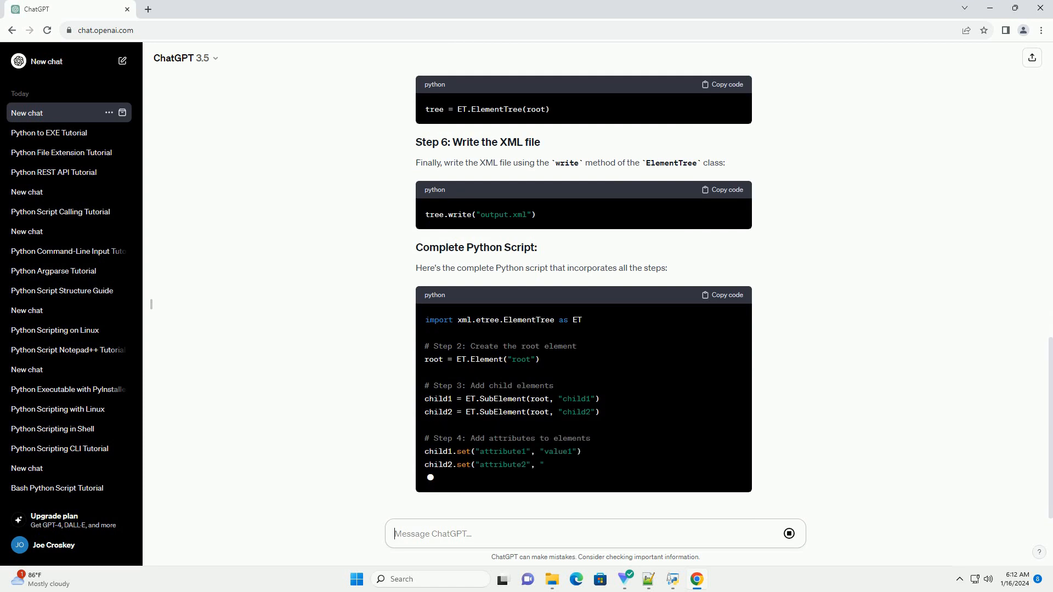